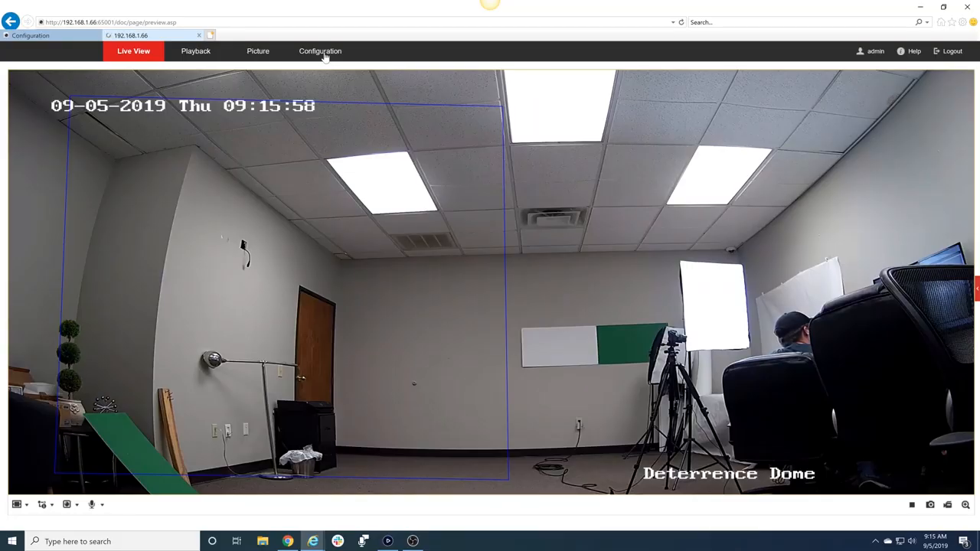
Go from live view to Configuration > Event > Basic Event settings.
left_click(320, 50)
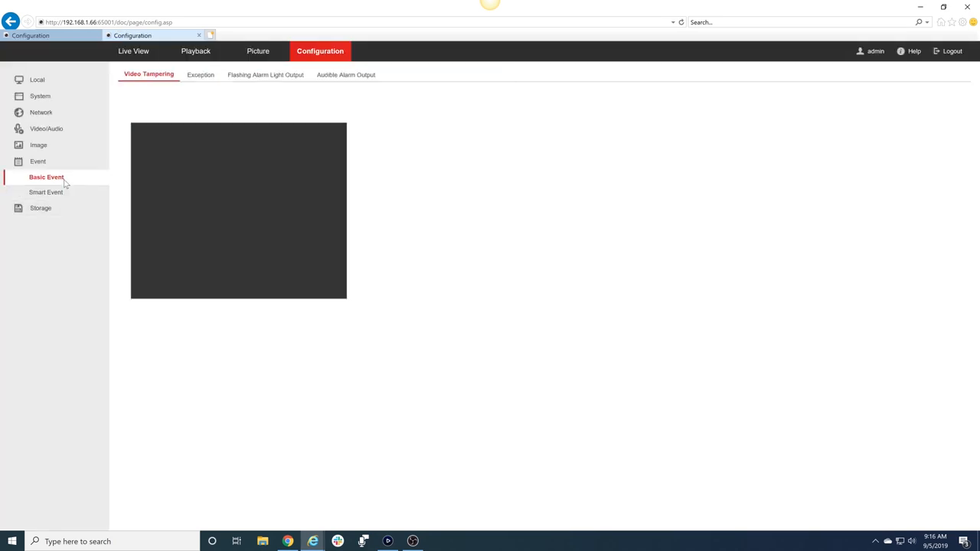
left_click(46, 177)
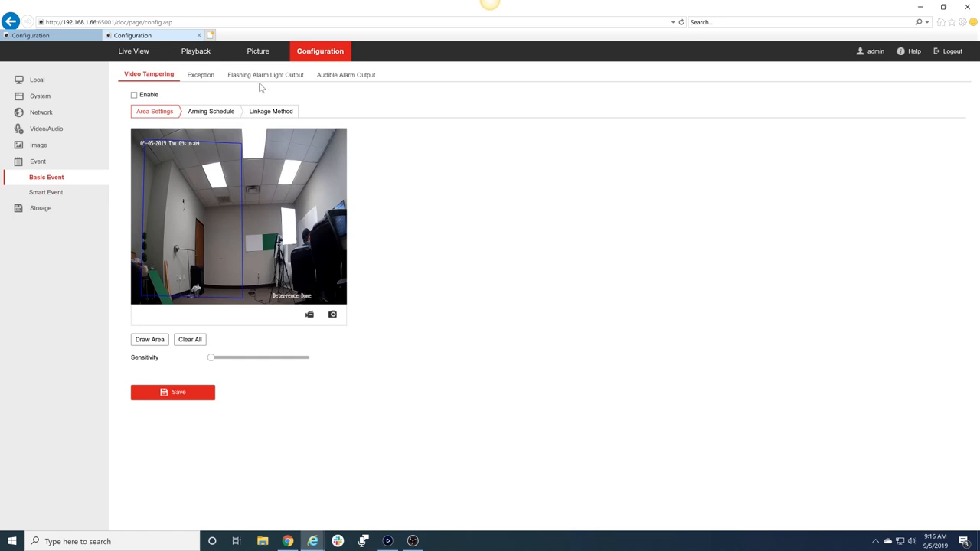
mouse_move(346, 74)
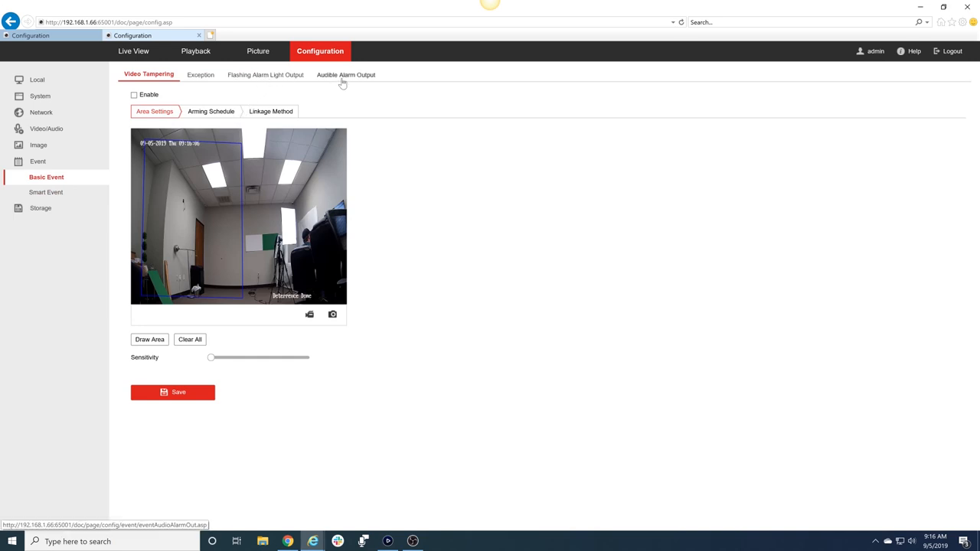
Set the flashing alarm light duration to 30 seconds, keeping Medium frequency.
left_click(265, 75)
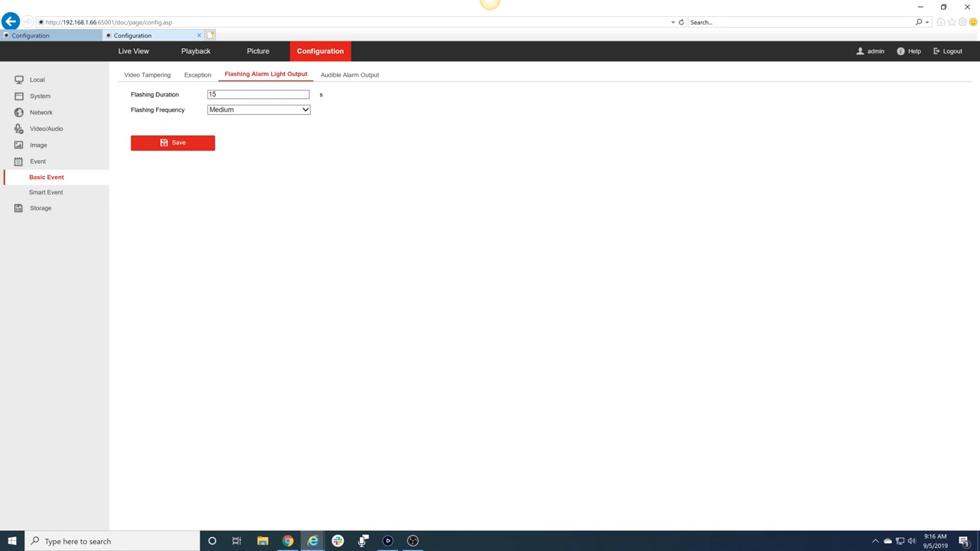
type("30")
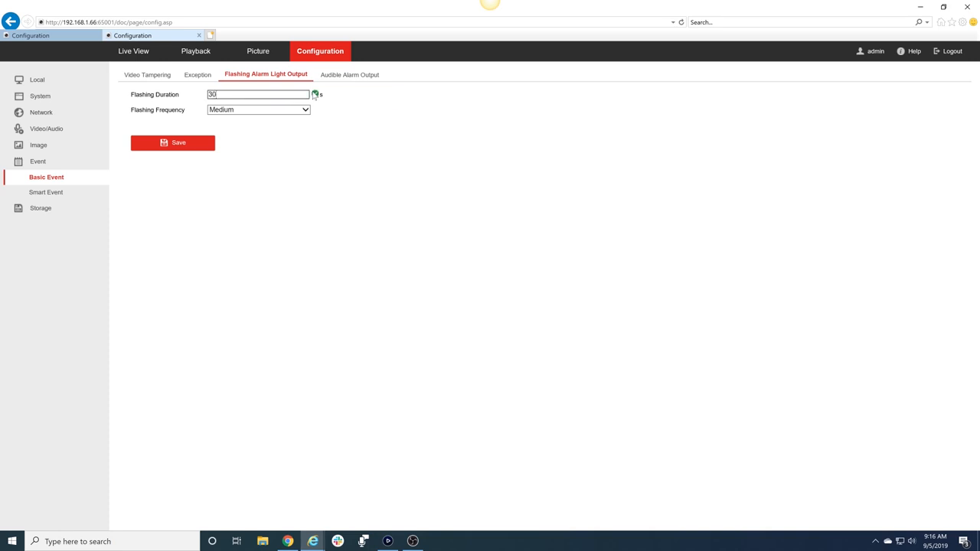
left_click(258, 110)
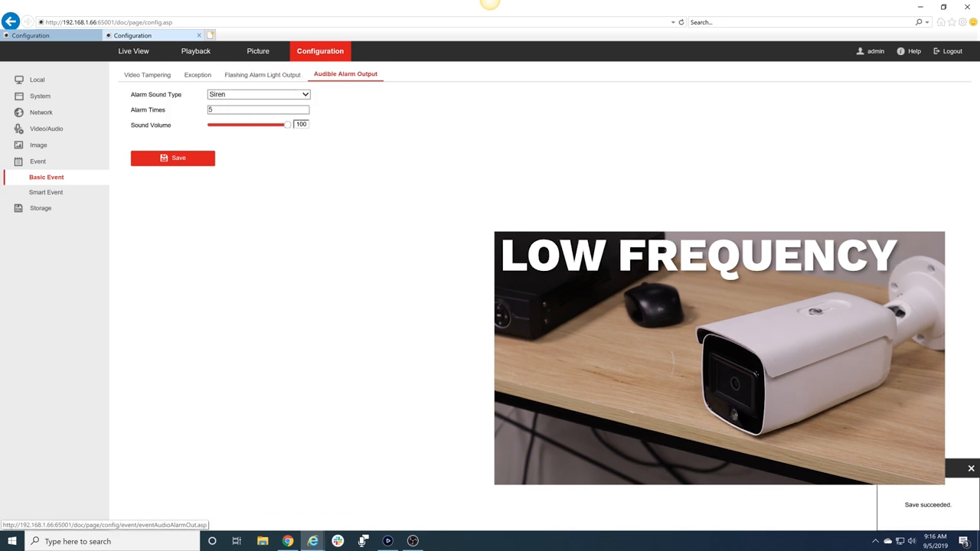
Set the audible alarm sound volume to 100.
left_click_drag(287, 124, 272, 124)
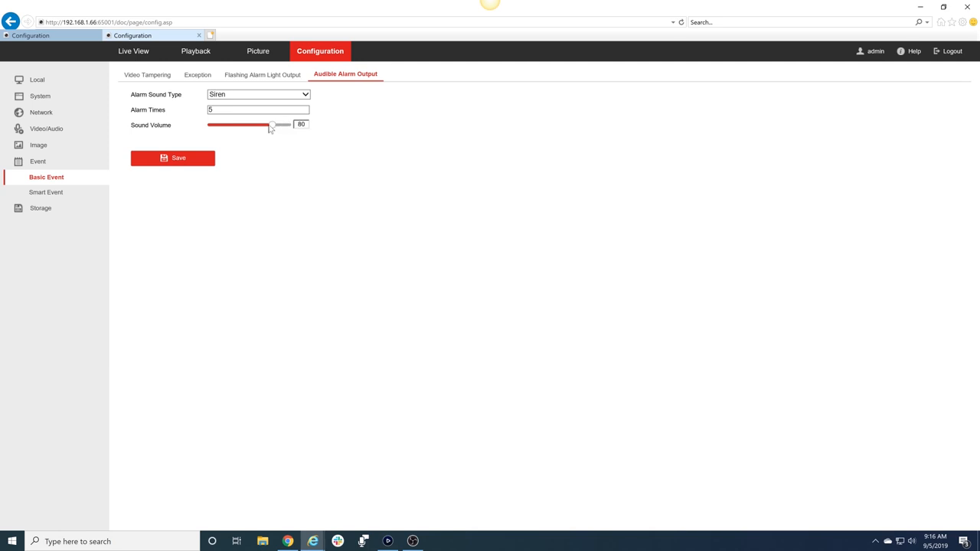
left_click_drag(271, 124, 290, 124)
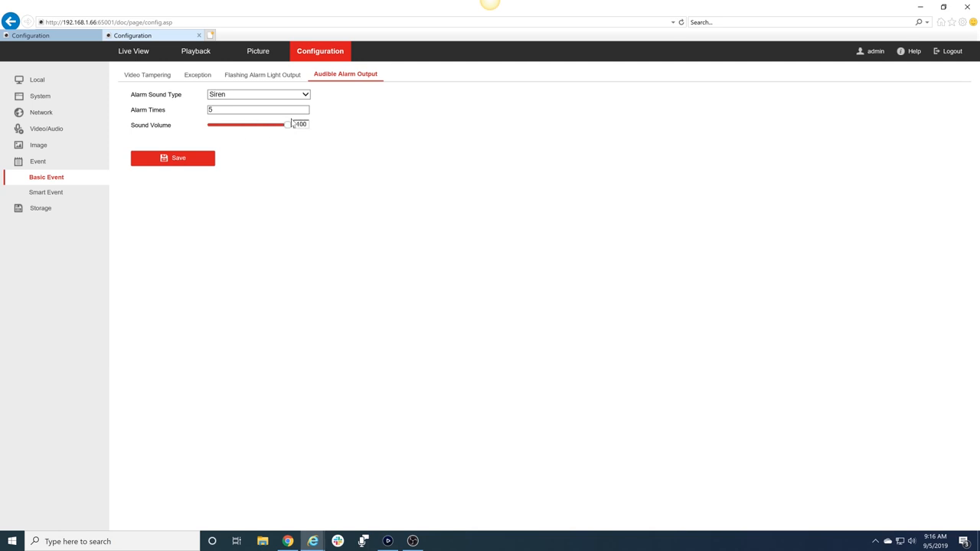
left_click(258, 109)
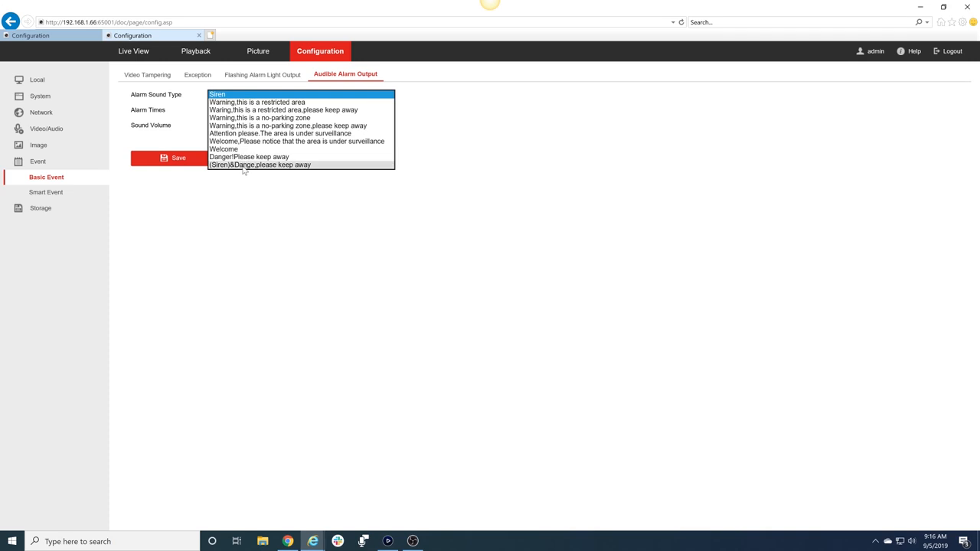
Choose 'Warning, this is a restricted area' as the alarm sound type.
left_click(256, 102)
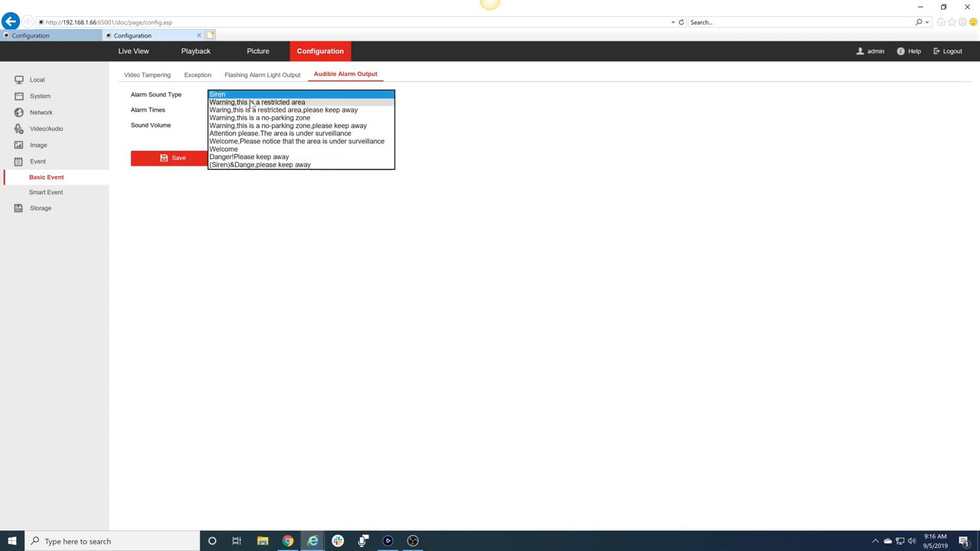
left_click(257, 94)
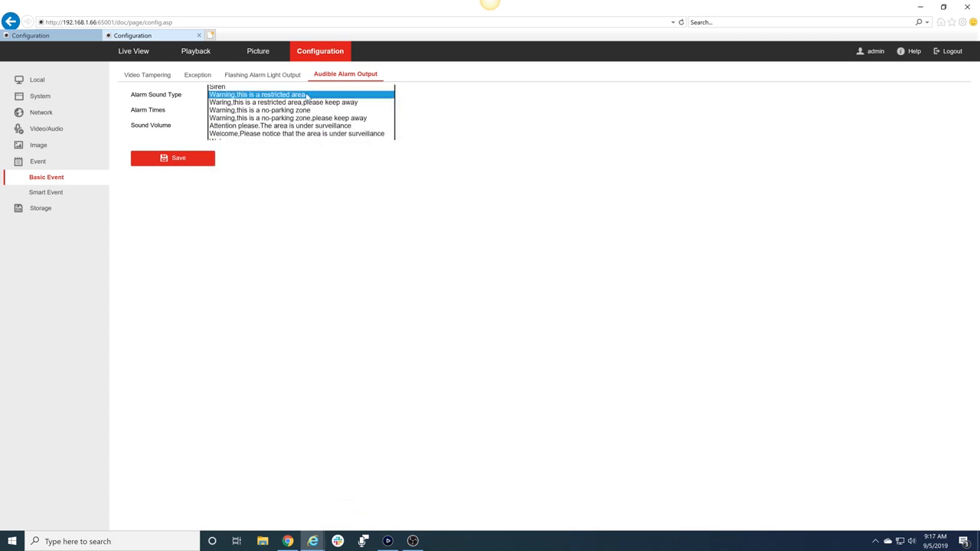